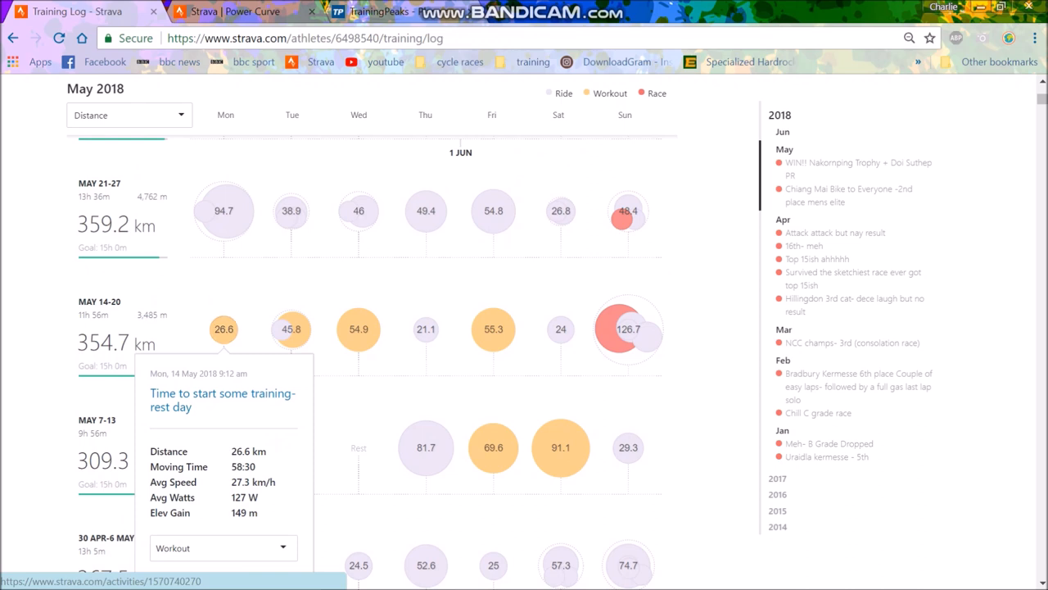
Open the 30 May 'Kham then 30:15' ride and view its laps (7:58 at 327 W)
scroll("down", 3)
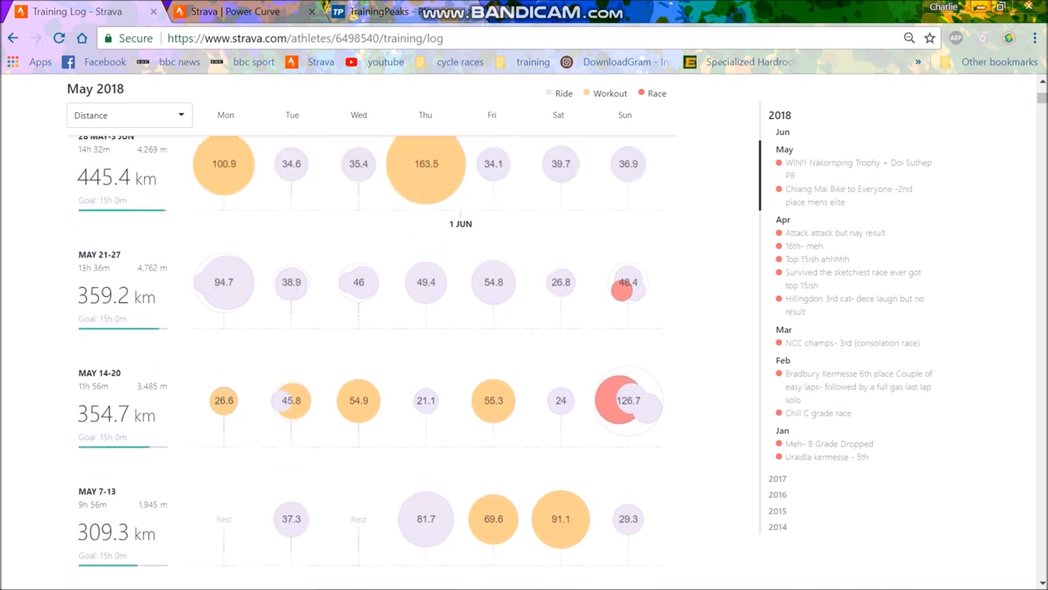
scroll("up", 3)
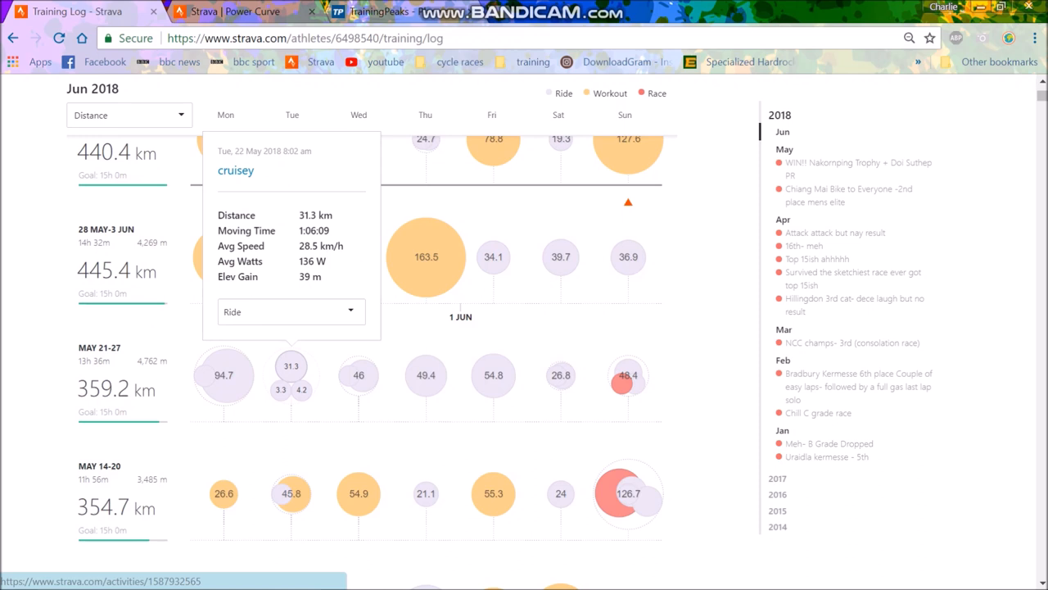
mouse_move(291, 365)
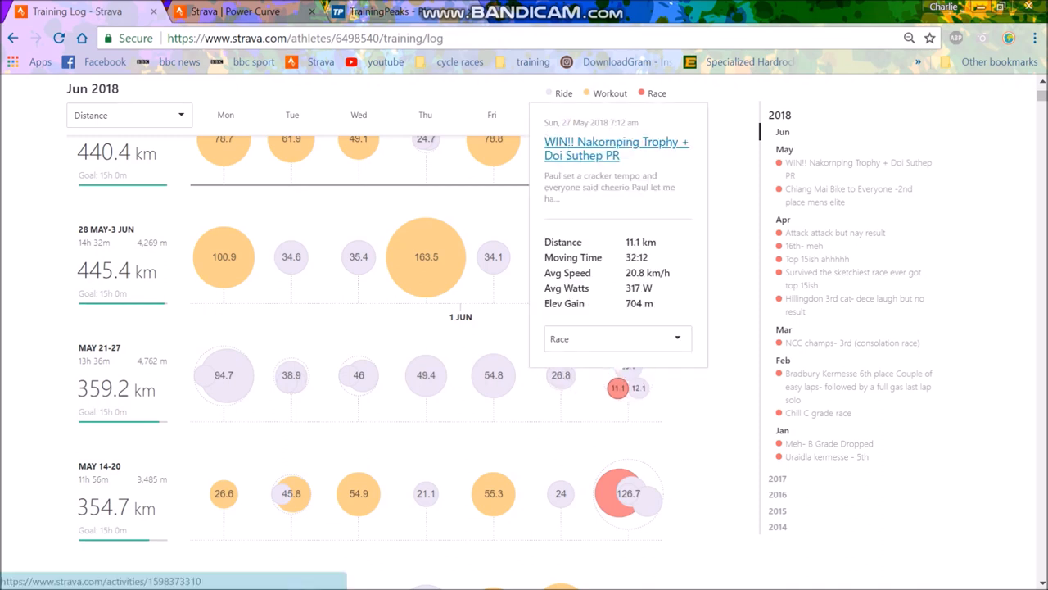
right_click(616, 148)
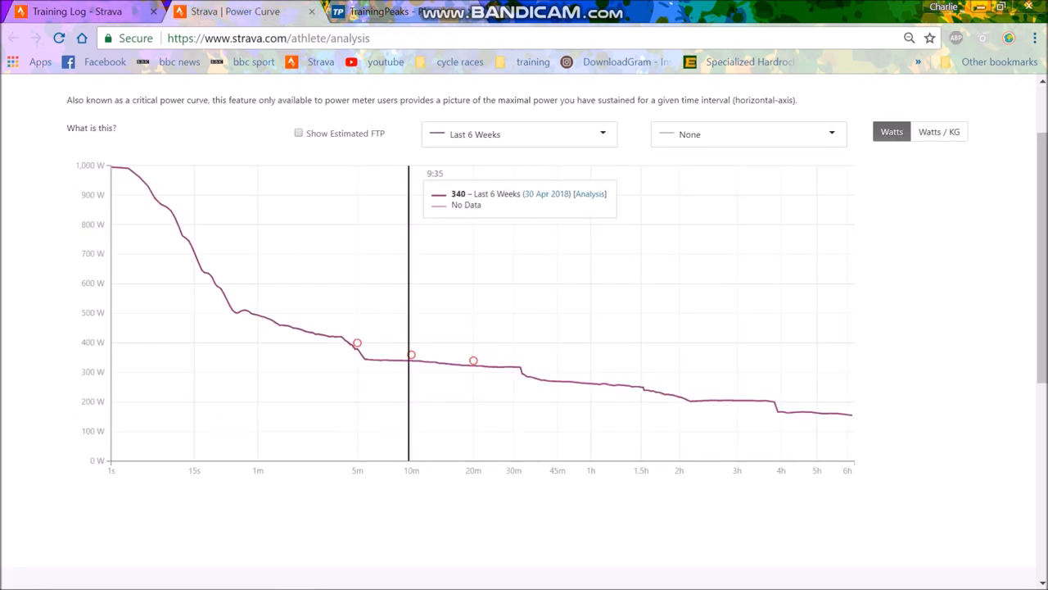
mouse_move(472, 356)
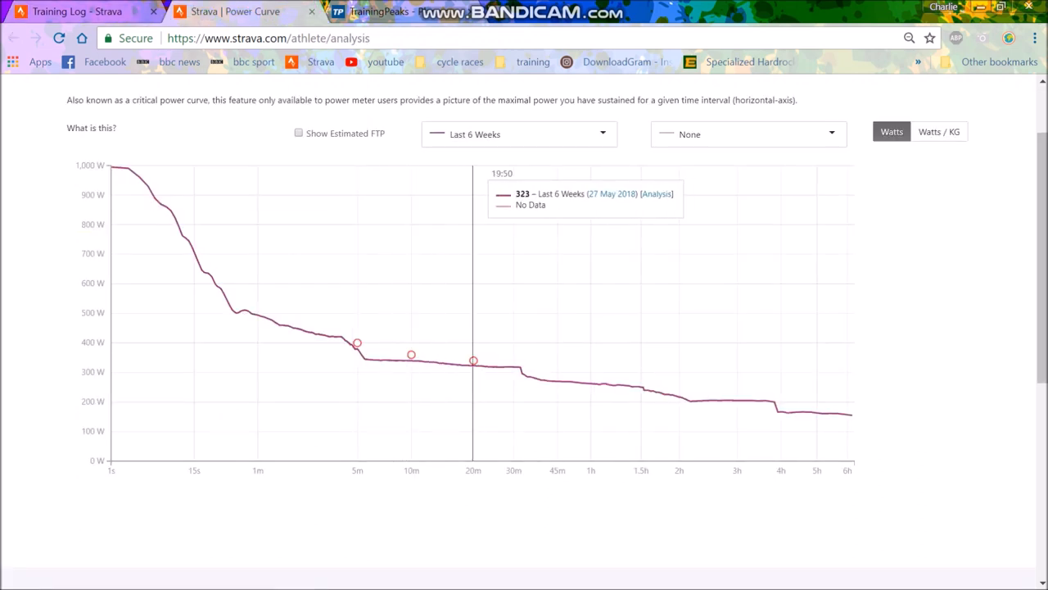
mouse_move(520, 360)
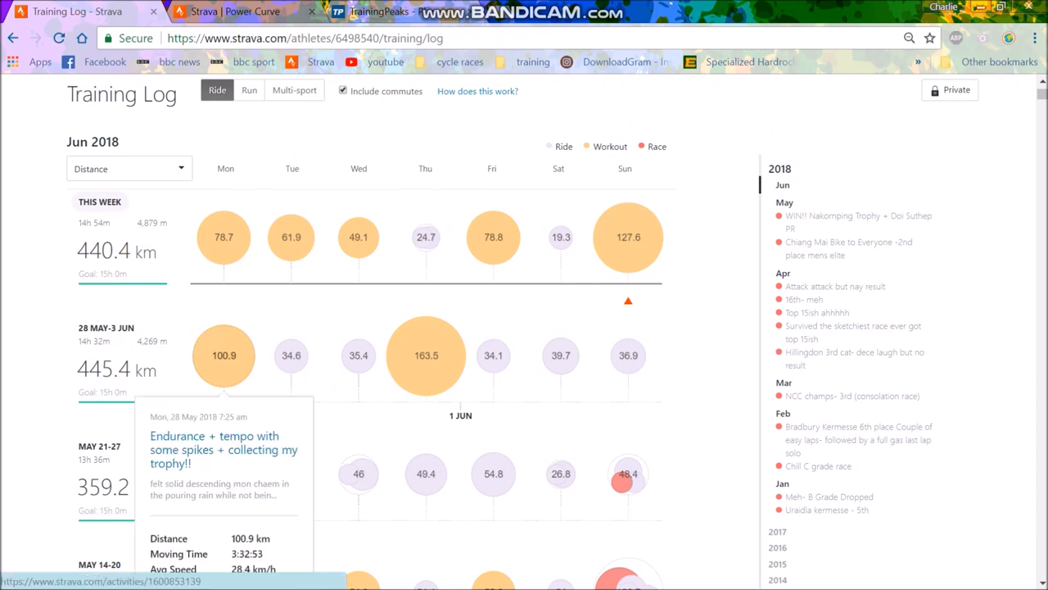
scroll("down", 3)
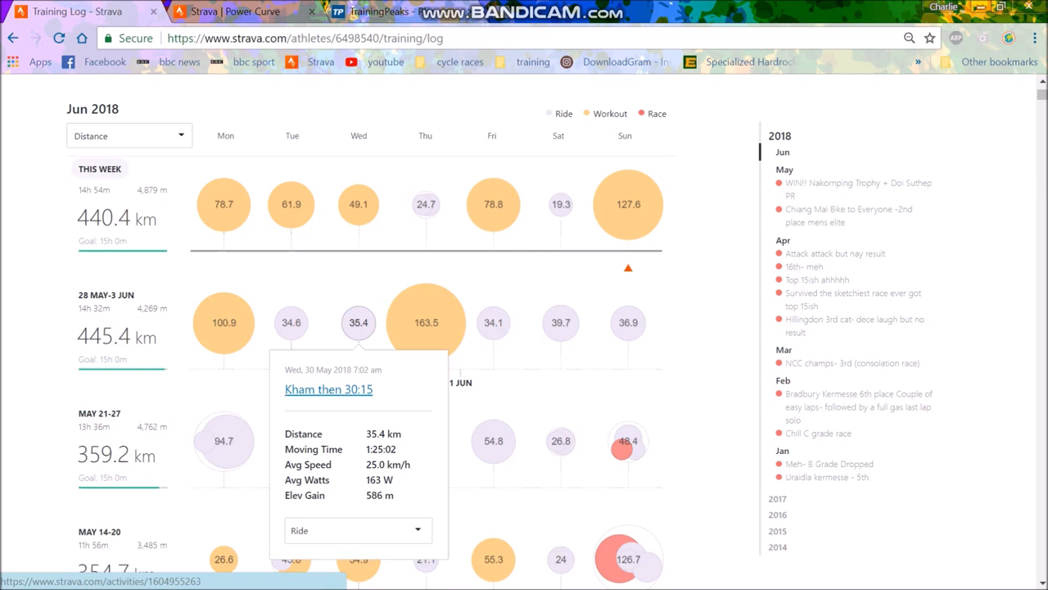
left_click(328, 389)
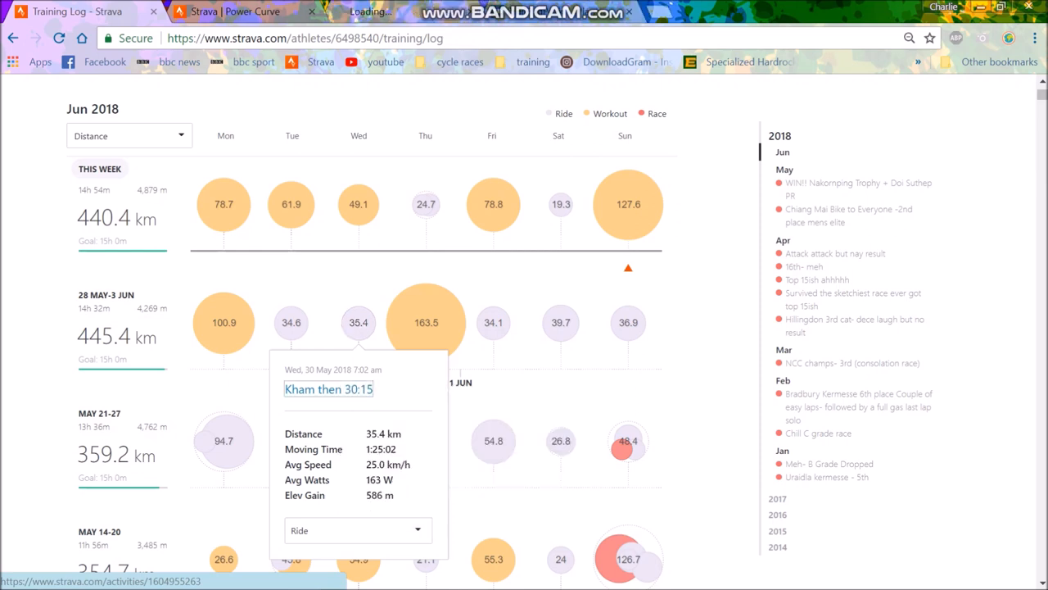
left_click(329, 389)
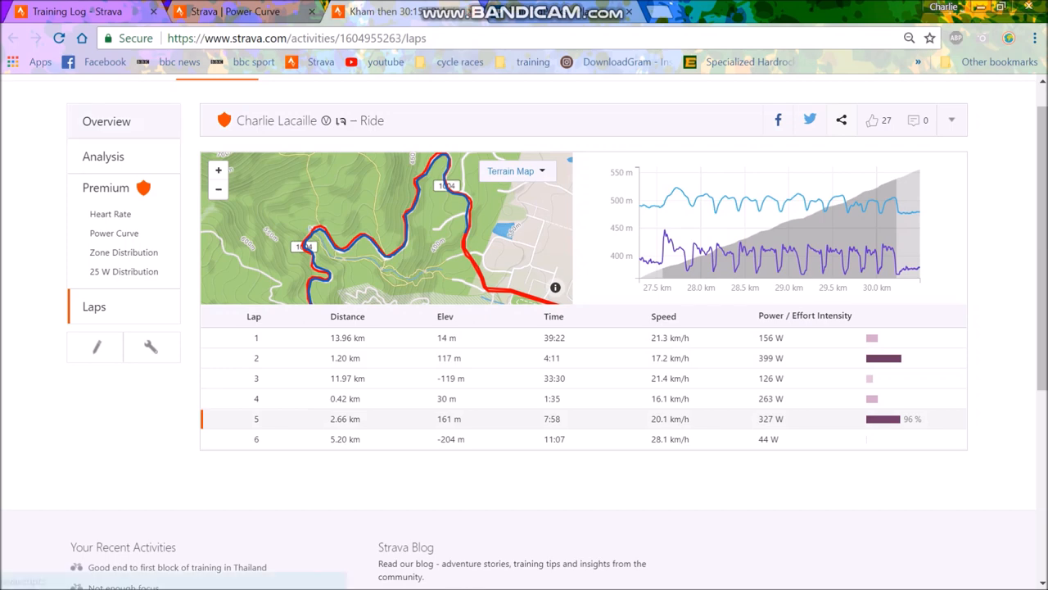
Close the 'Kham then 30:15' tab to return to the training log
left_click(106, 121)
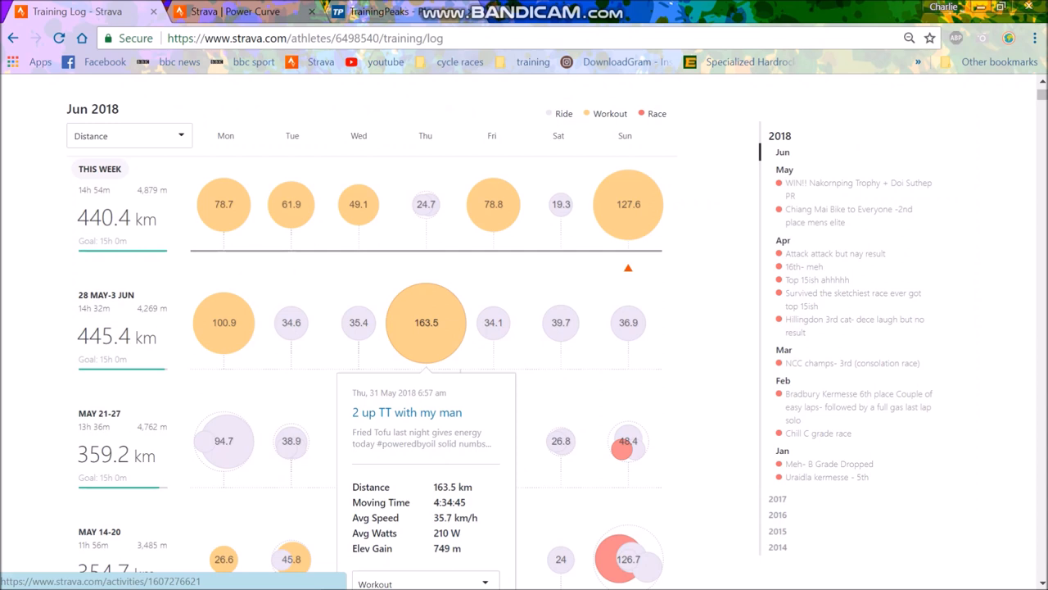
Open '2 up TT with my man' in a new tab and show its power zones (32% tempo)
right_click(407, 412)
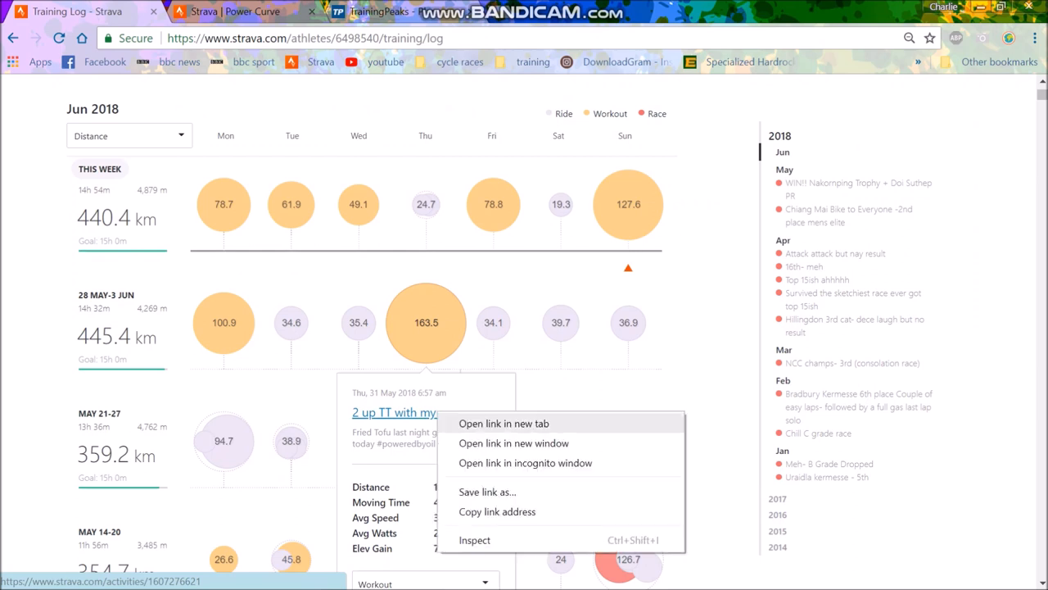
left_click(503, 423)
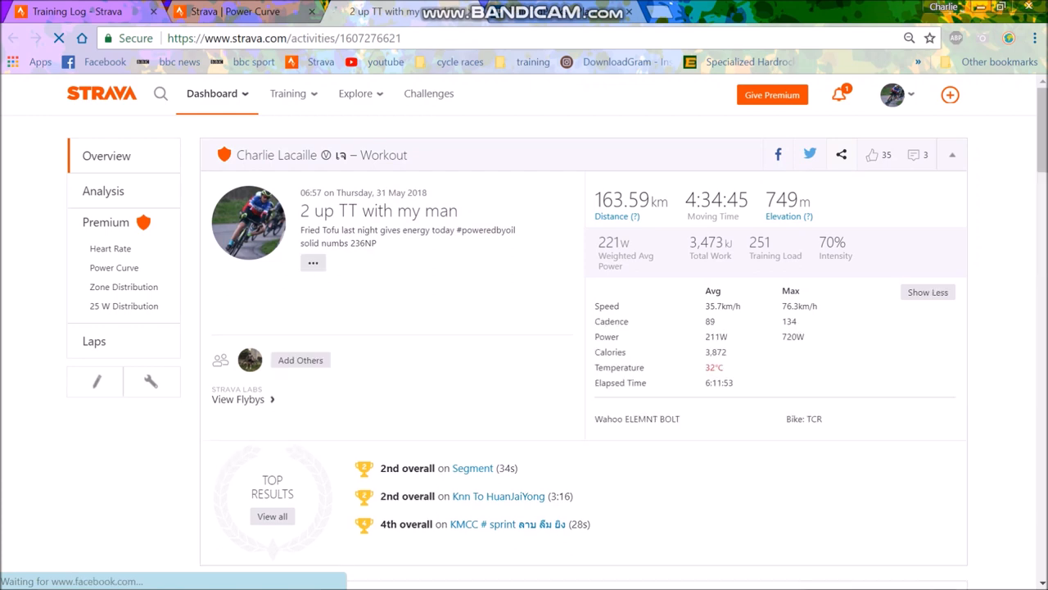
scroll("down", 3)
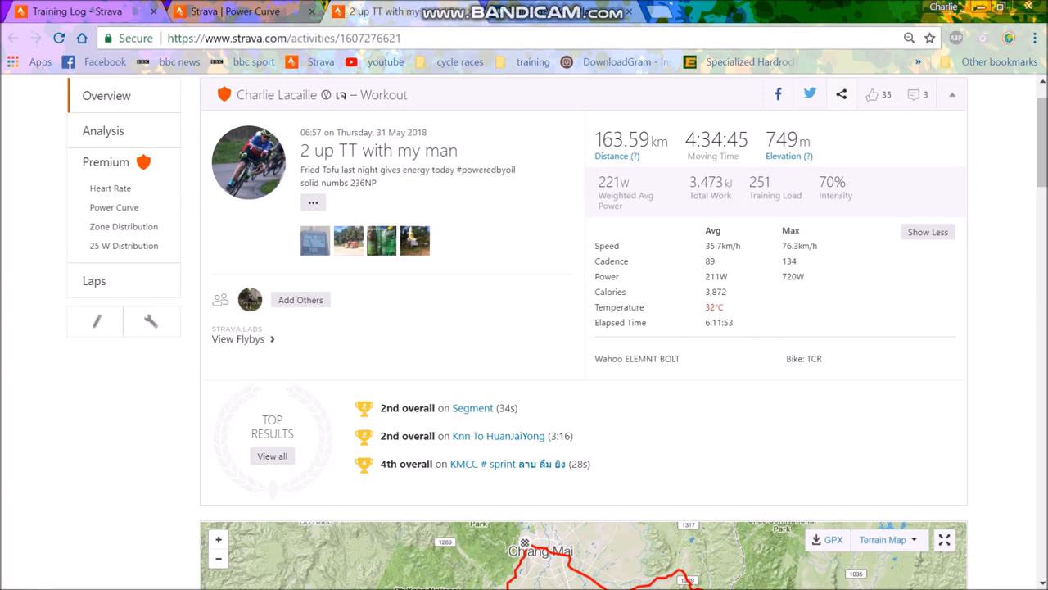
left_click(123, 226)
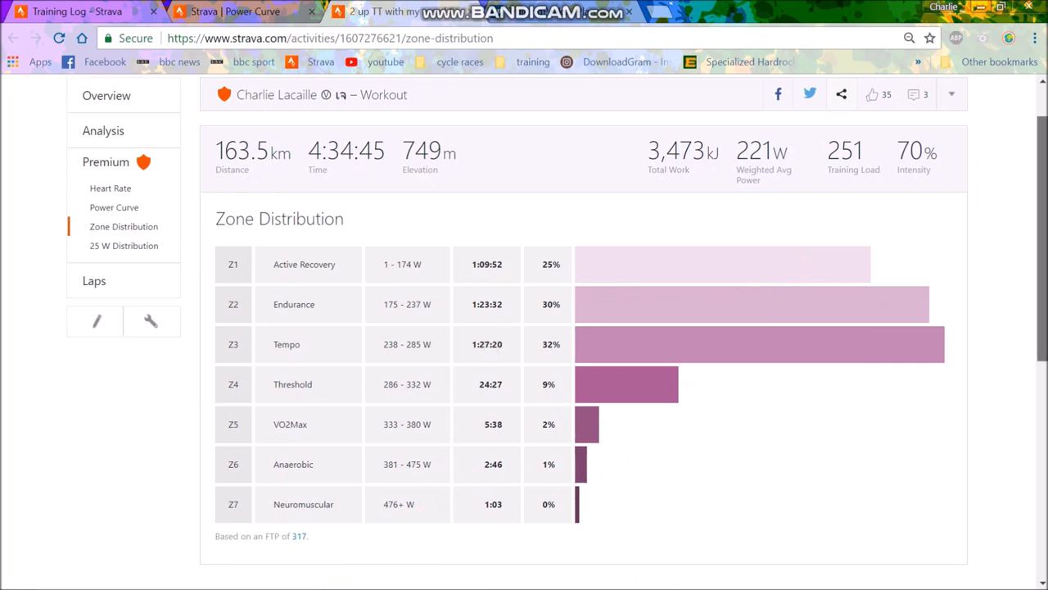
Read the comments on the 2 up TT ride, then close the comments dialog
left_click(917, 95)
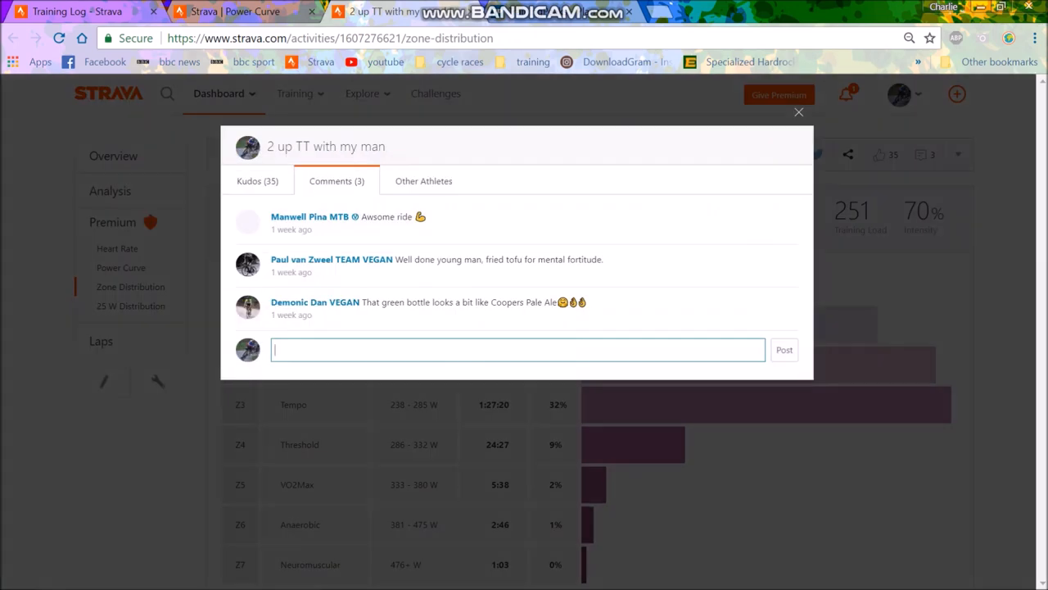
left_click(798, 111)
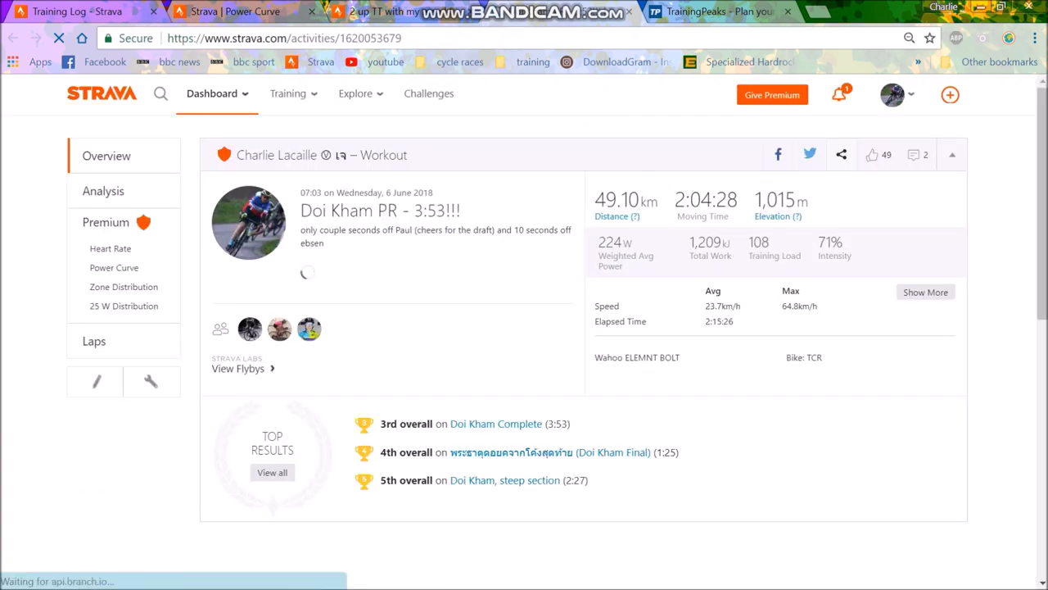
Check the Doi Kham Complete leaderboard, then view the ride's laps (lap 2: 3:55, 421 W)
scroll("down", 3)
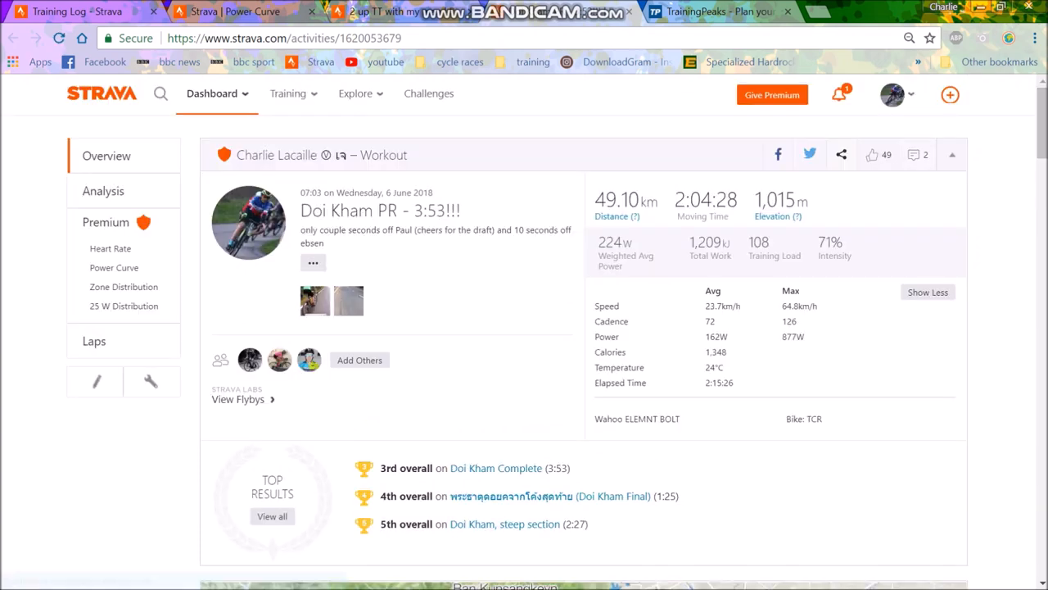
left_click(495, 468)
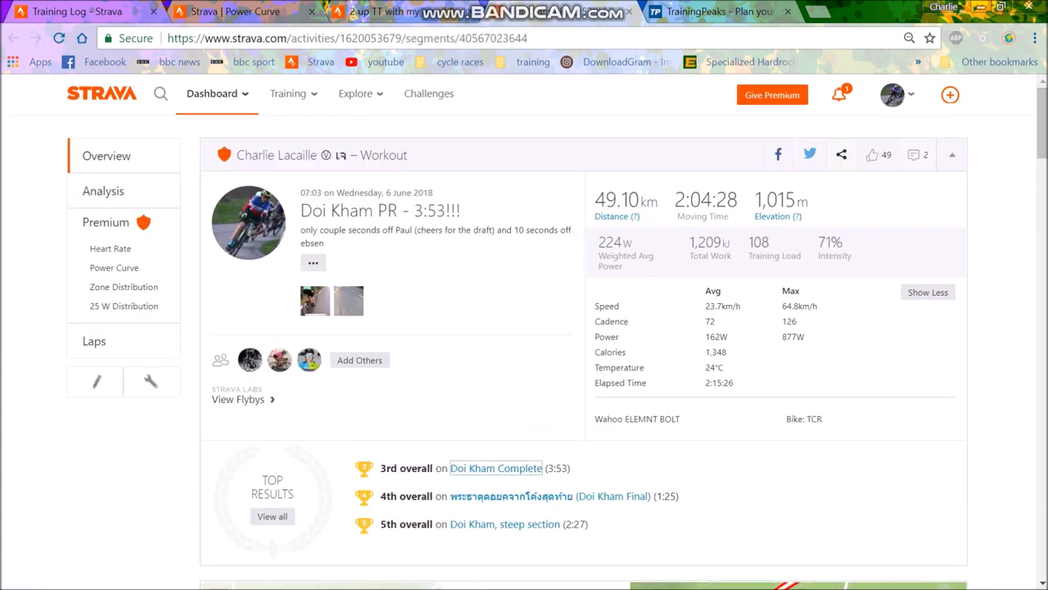
scroll("down", 3)
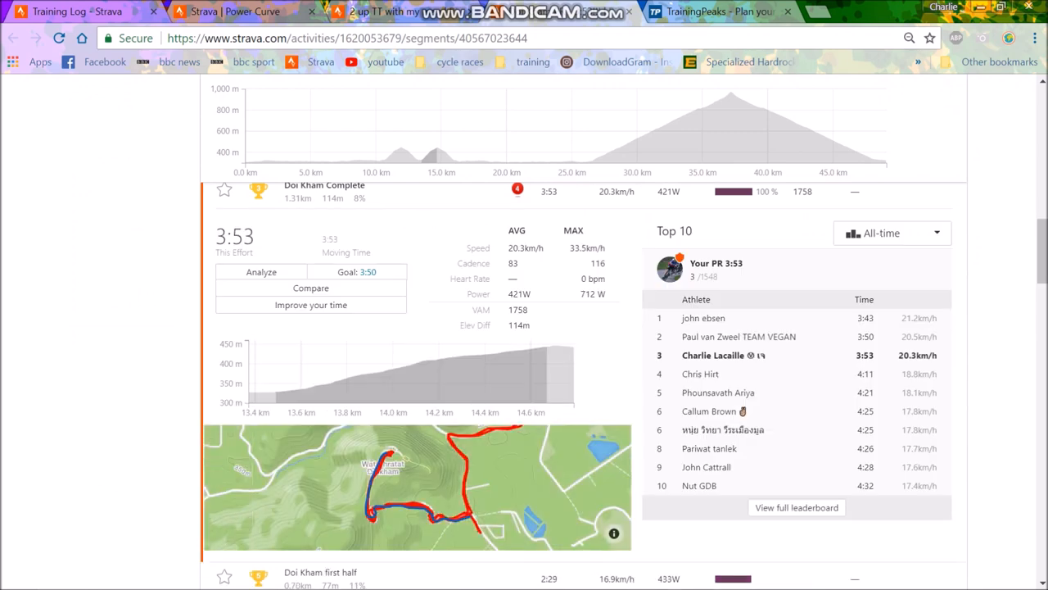
mouse_move(865, 318)
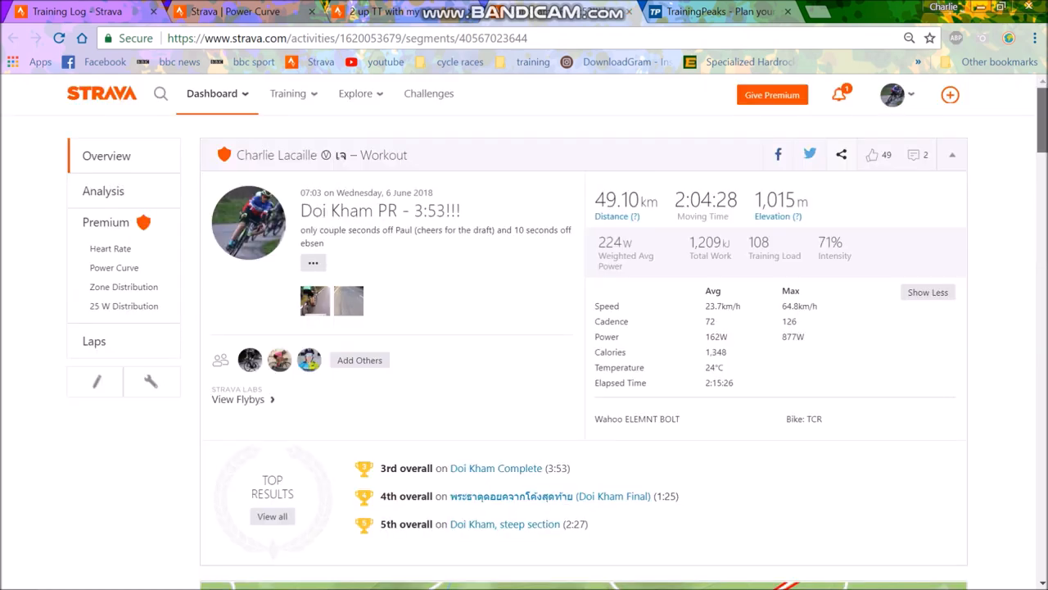
left_click(94, 341)
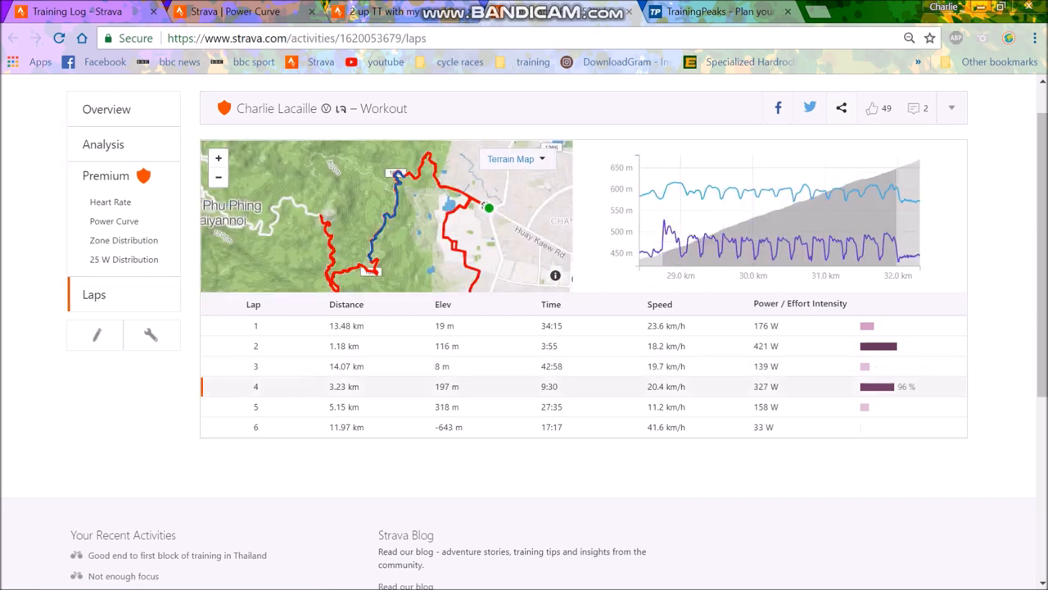
mouse_move(688, 213)
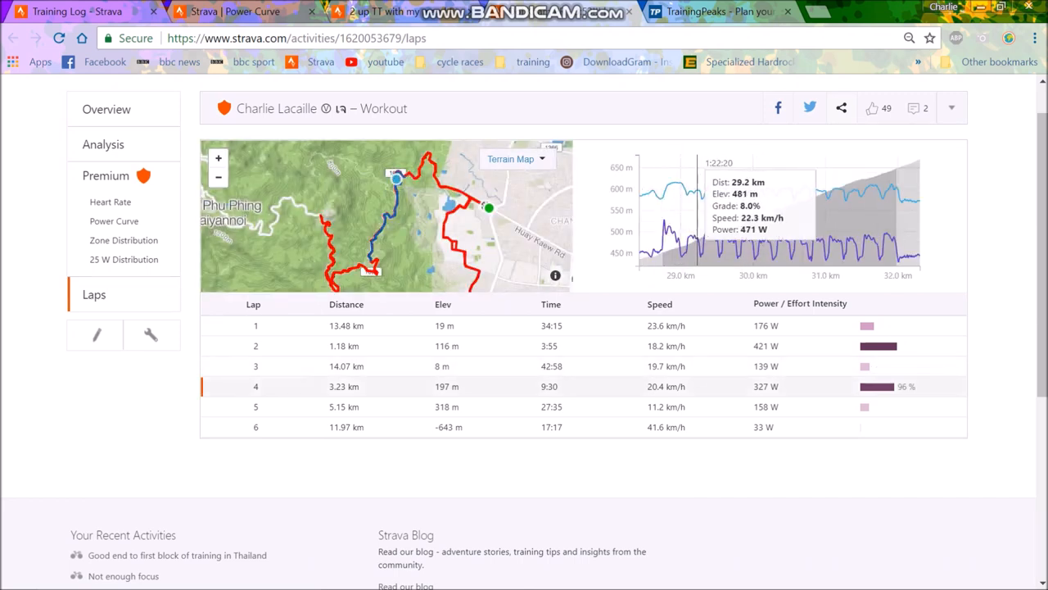
mouse_move(860, 213)
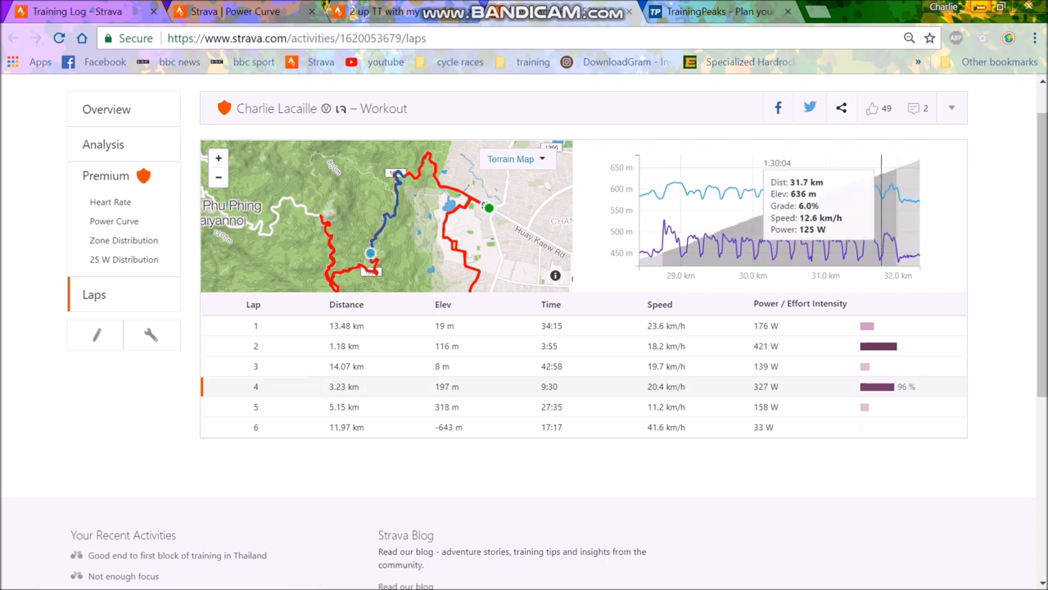
mouse_move(679, 213)
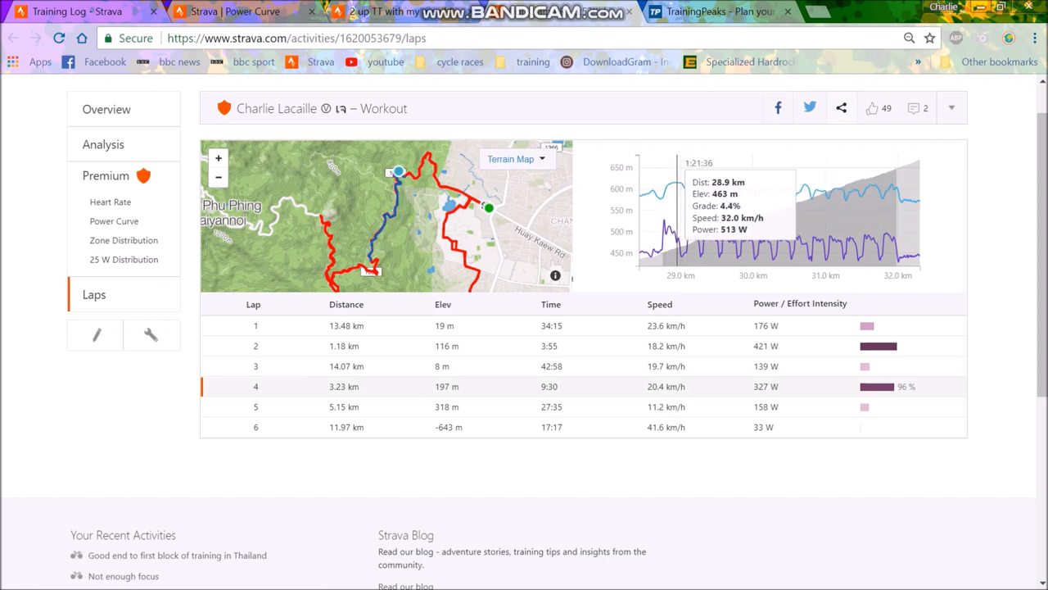
mouse_move(737, 213)
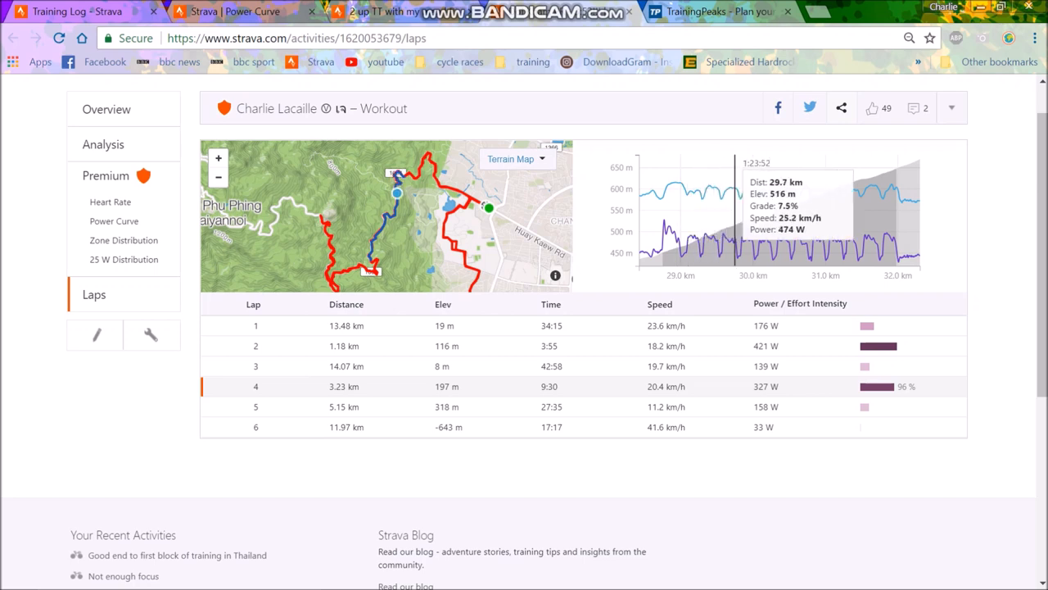
mouse_move(880, 213)
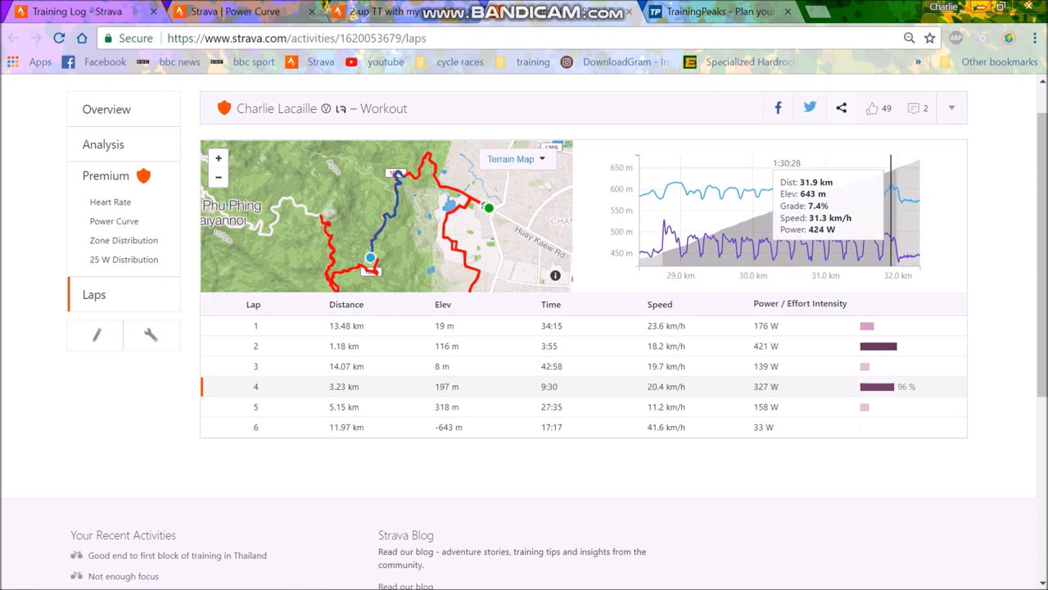
mouse_move(724, 205)
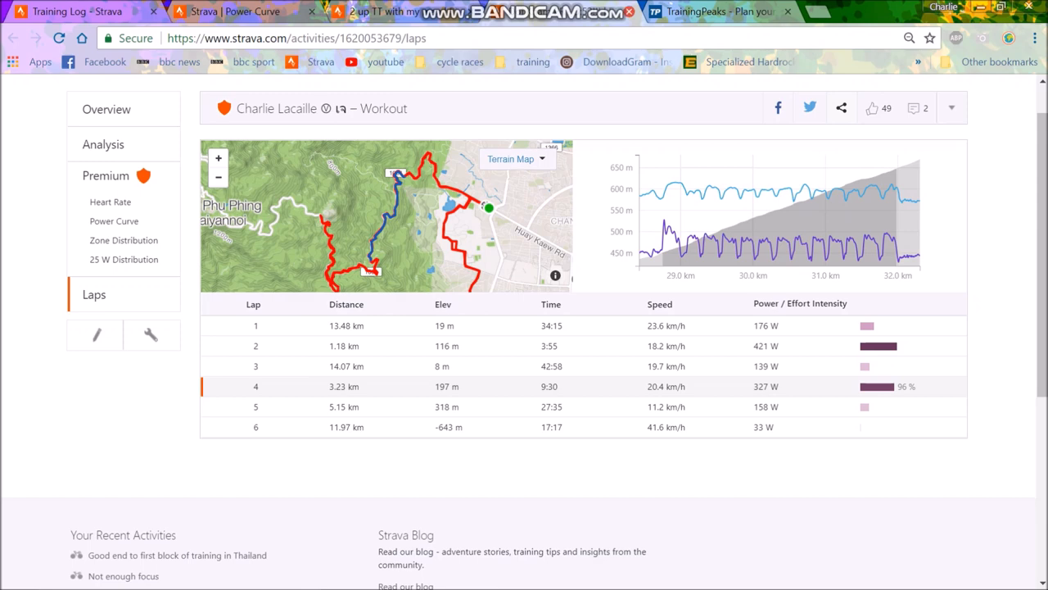
Return to the Doi Kham PR ride's overview, then go back to the training log
left_click(106, 109)
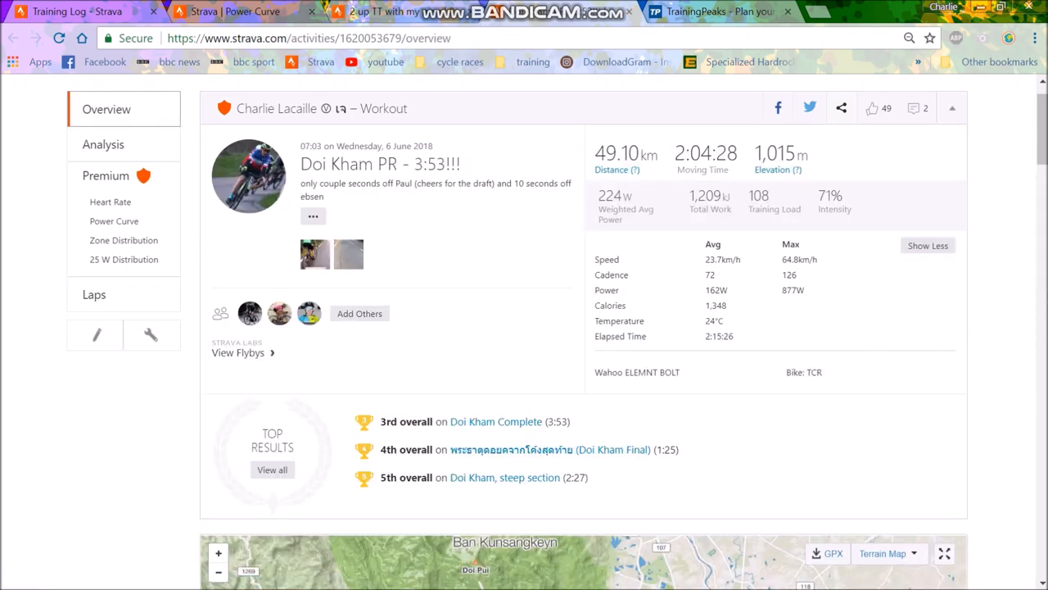
left_click(77, 11)
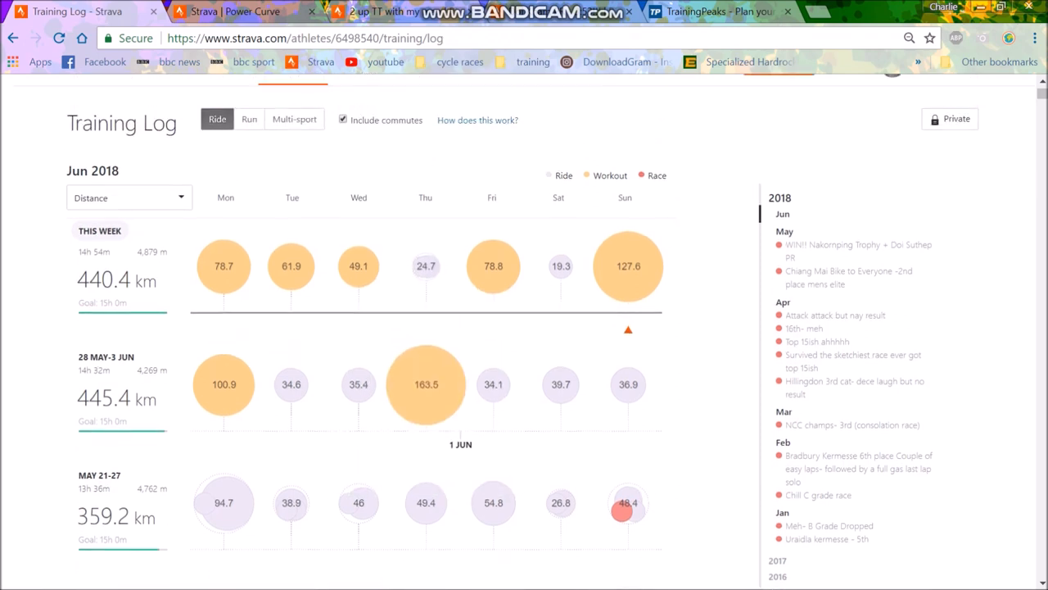
Open Friday's 78.8 km 'Starbucks ride then tempo doi', reveal all stats, and view laps
left_click(493, 265)
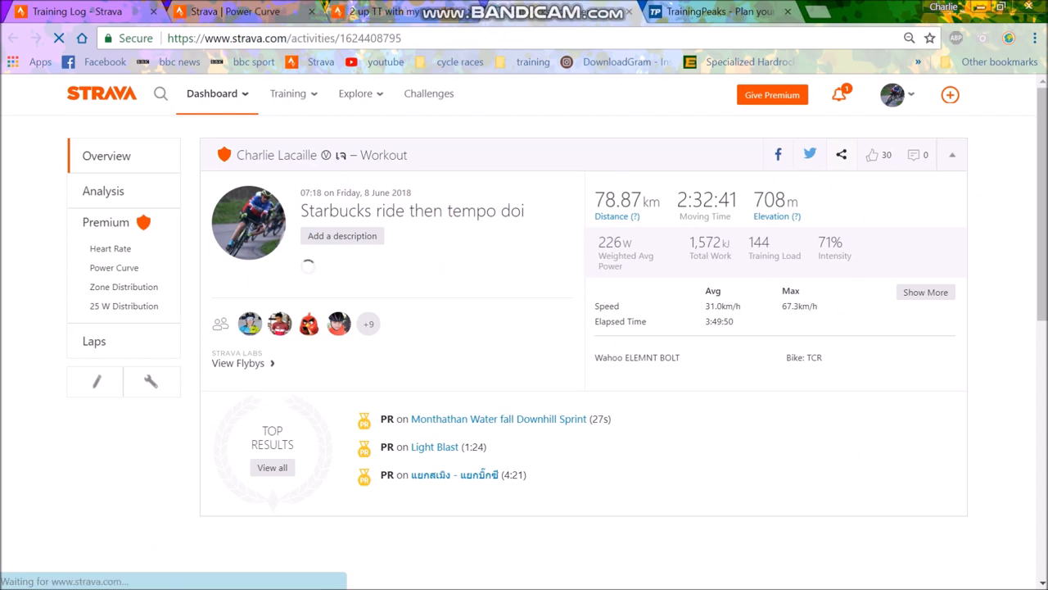
left_click(925, 292)
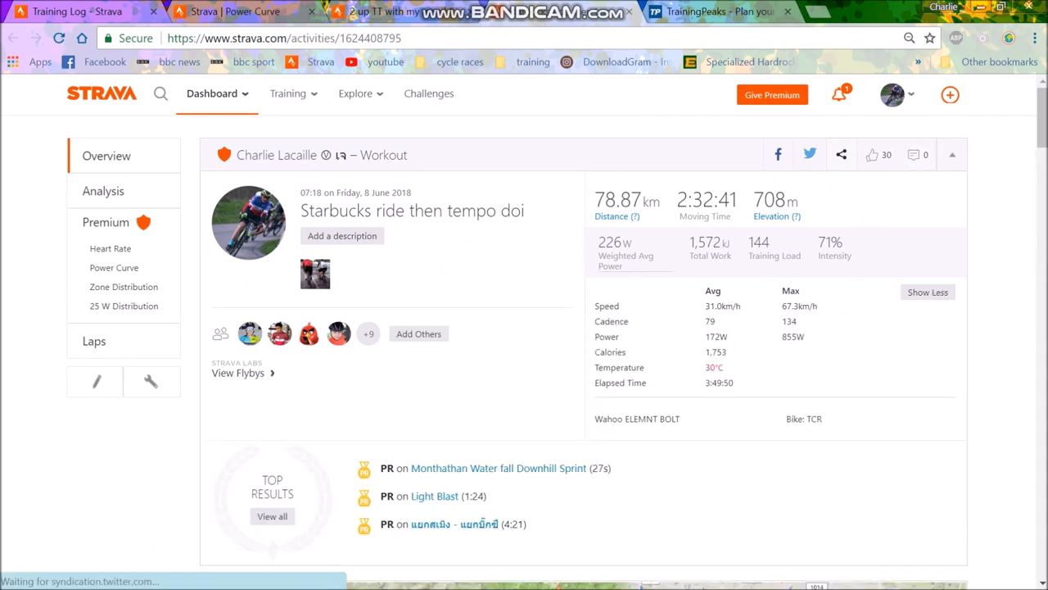
left_click(94, 341)
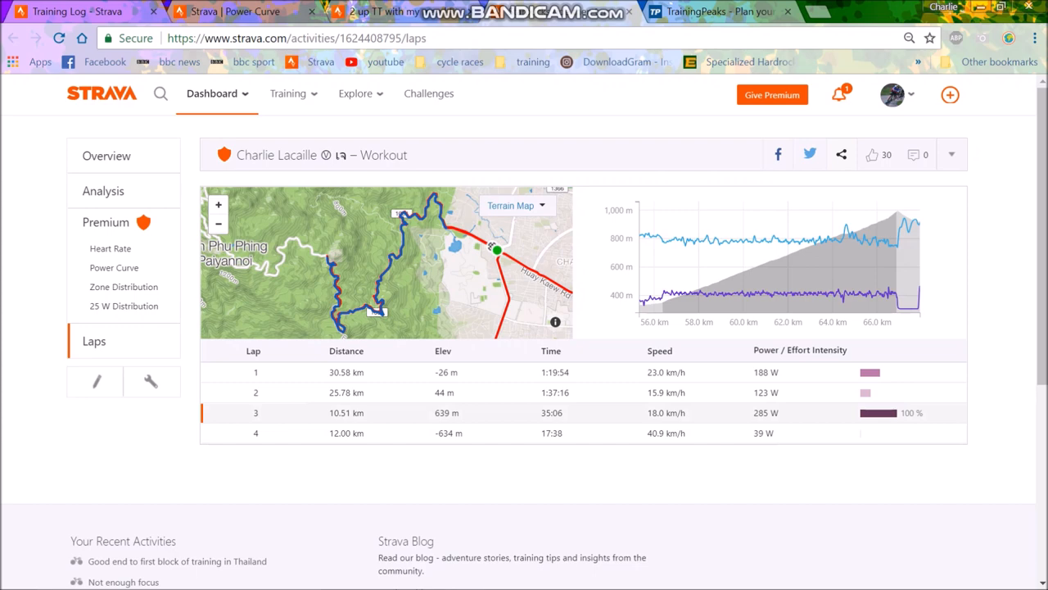
Compare the ride's power curve with six-week bests near 20 minutes, then return to the log
left_click(114, 267)
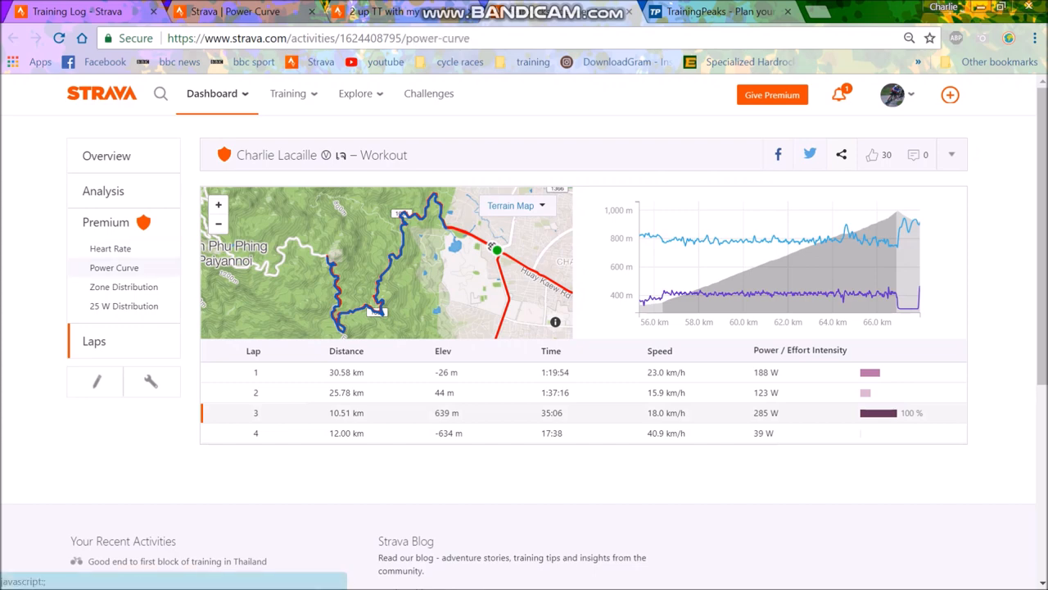
left_click(114, 267)
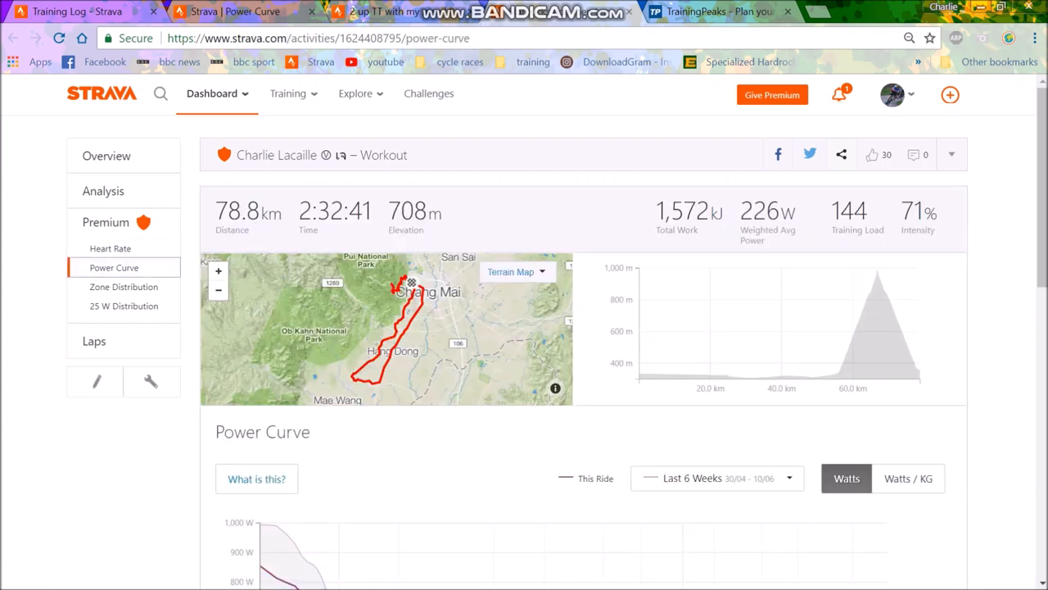
scroll("down", 3)
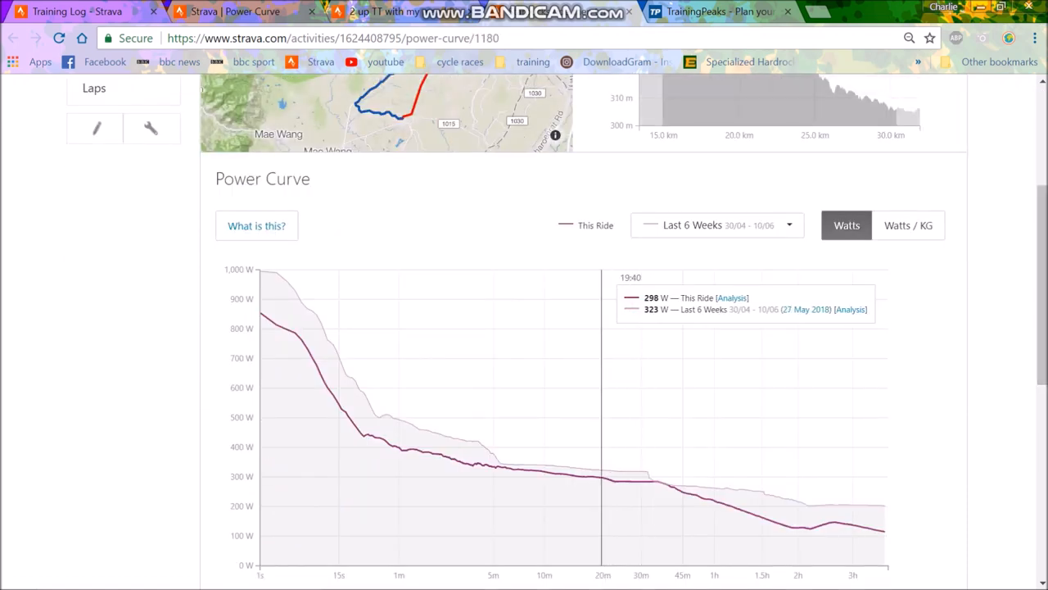
scroll("up", 3)
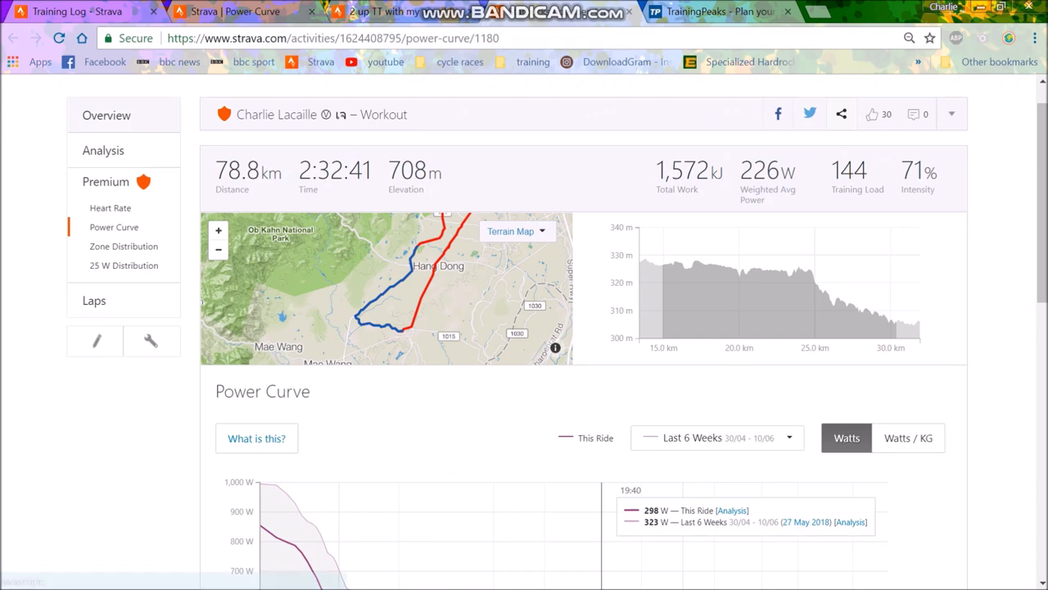
left_click(106, 115)
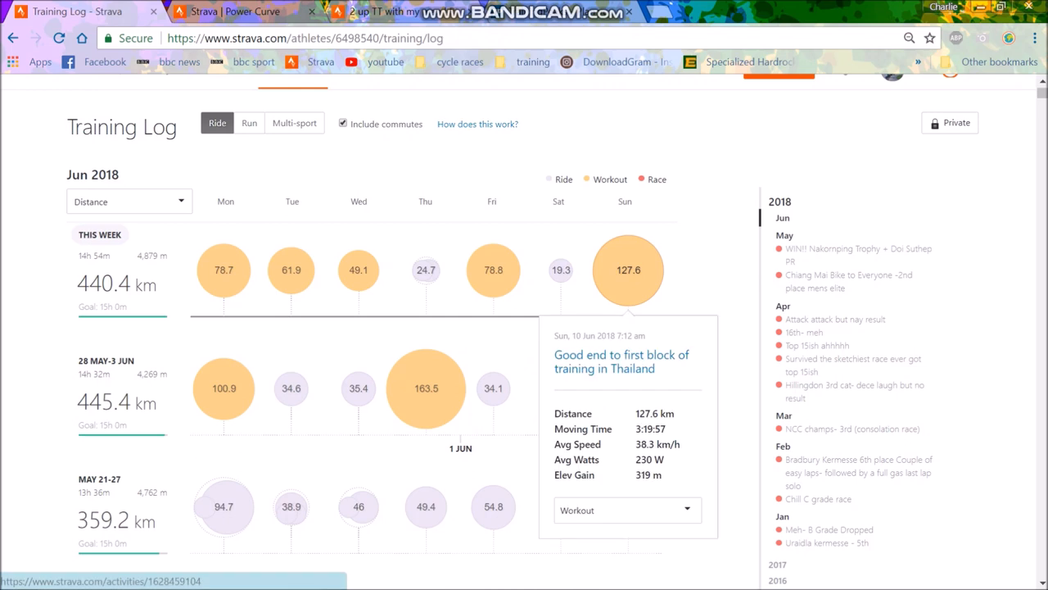
Open Sunday's 'Good end to first block of training in Thailand' in a new tab, then switch to TrainingPeaks
right_click(603, 360)
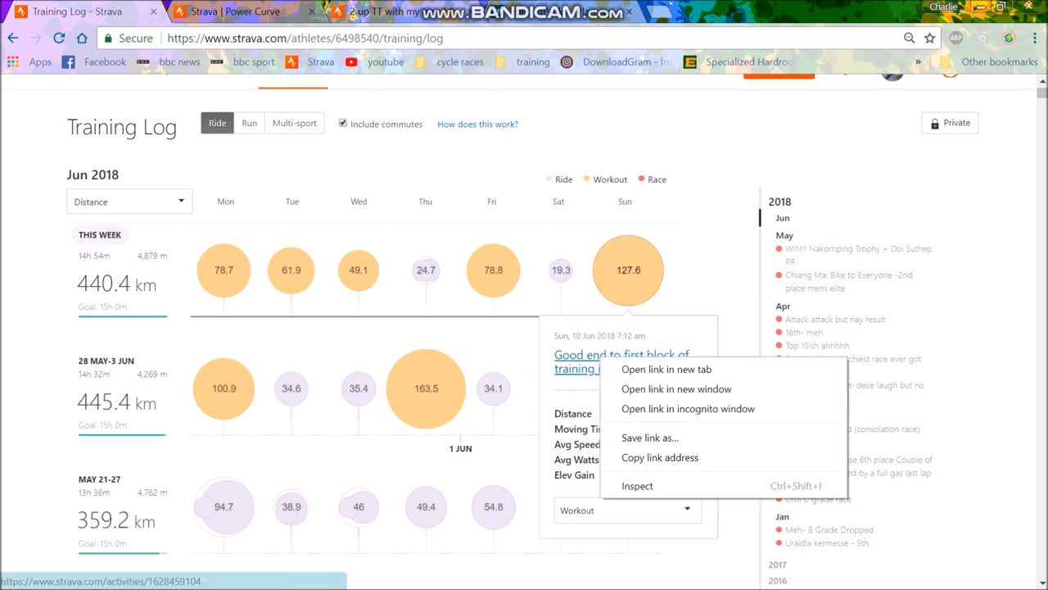
left_click(666, 369)
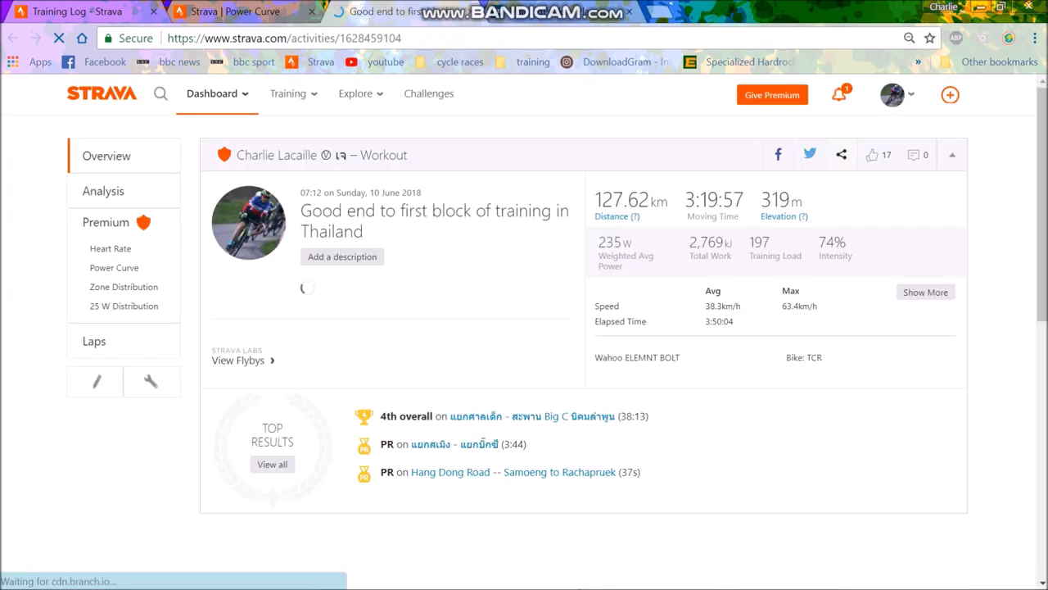
left_click(924, 292)
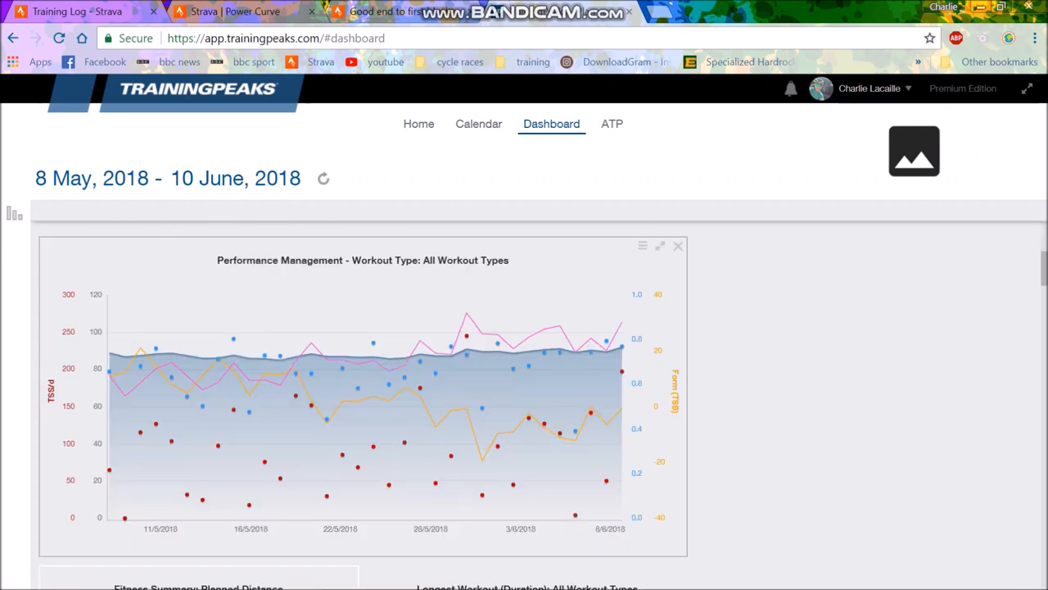
mouse_move(420, 355)
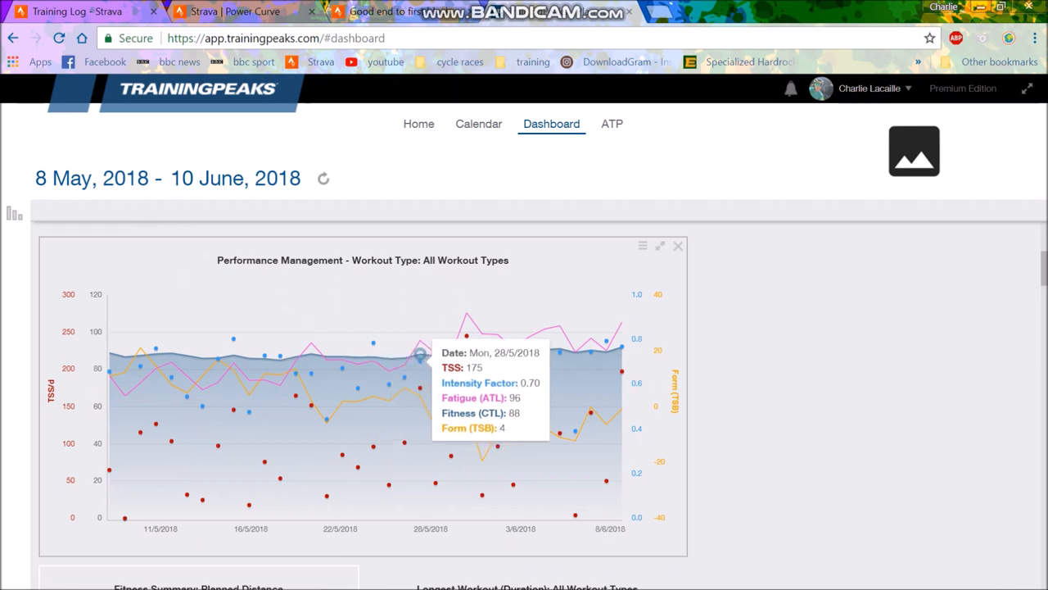
mouse_move(621, 321)
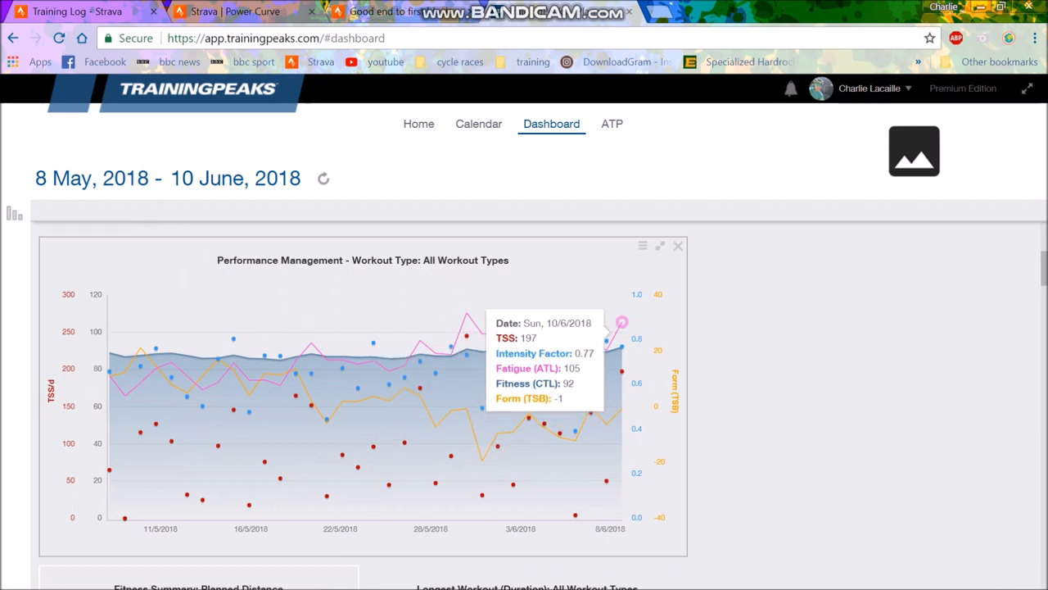
mouse_move(621, 407)
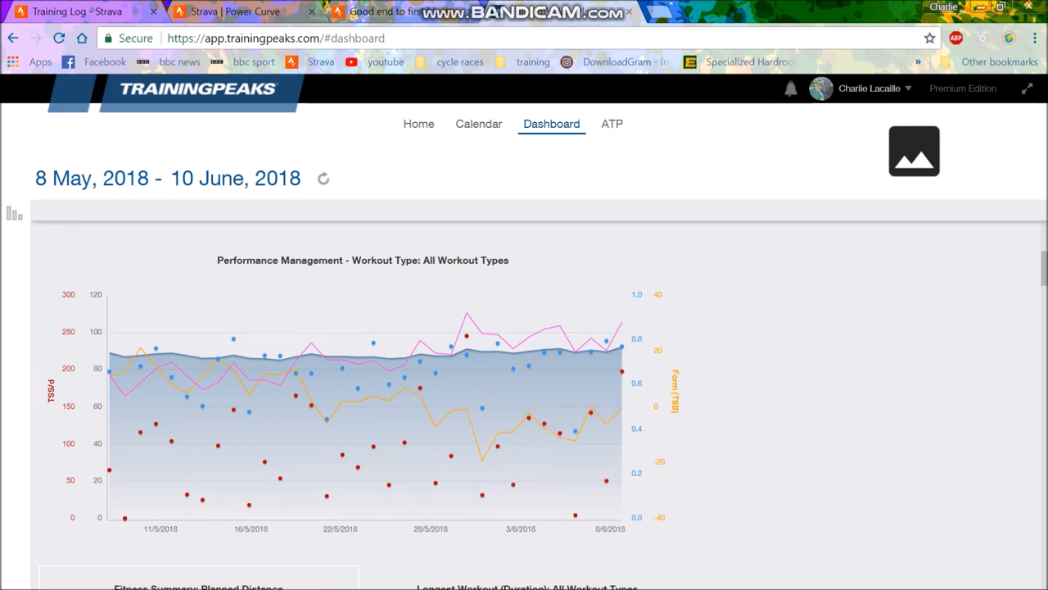
Scroll to the Peak Power history table and browse back to May 2018's totals
scroll("down", 3)
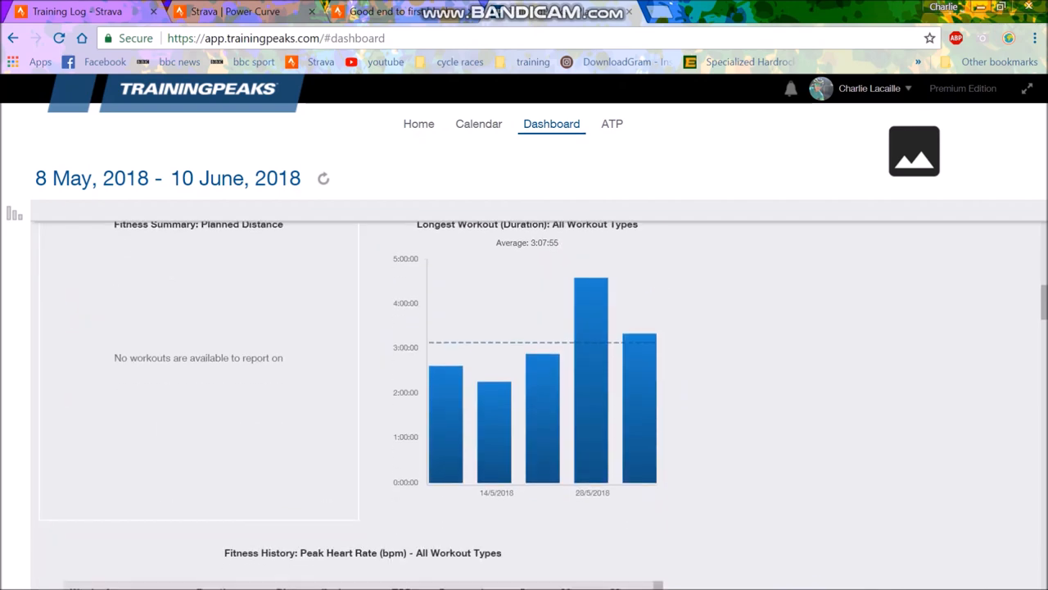
scroll("down", 3)
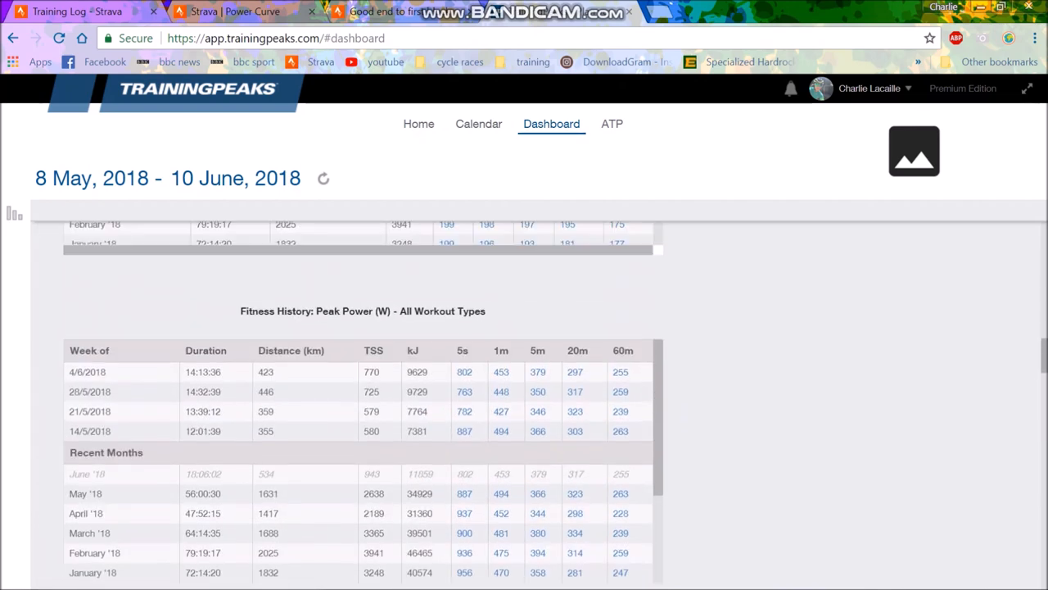
scroll("down", 3)
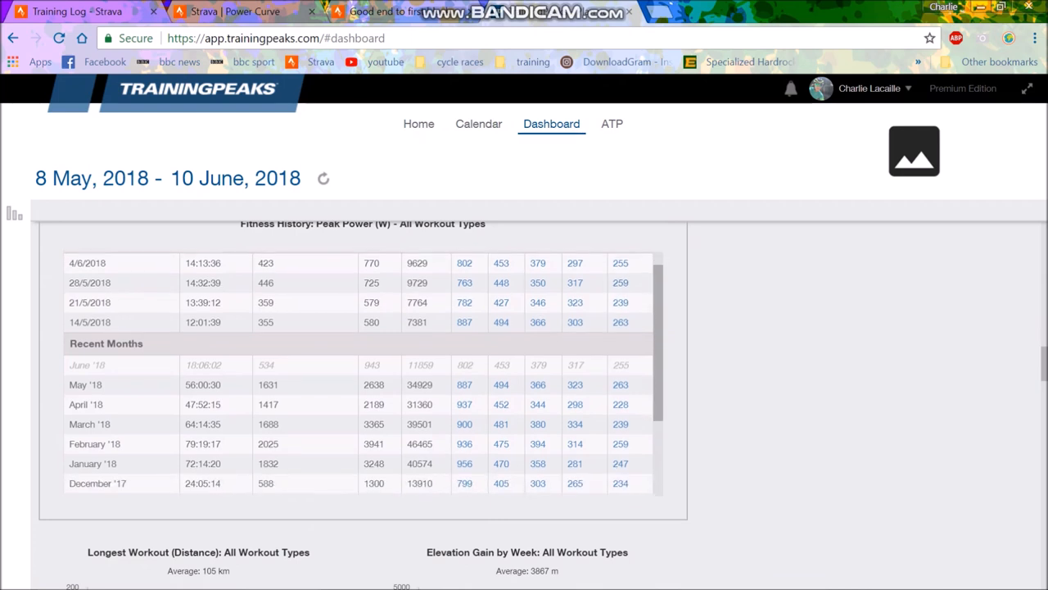
scroll("up", 3)
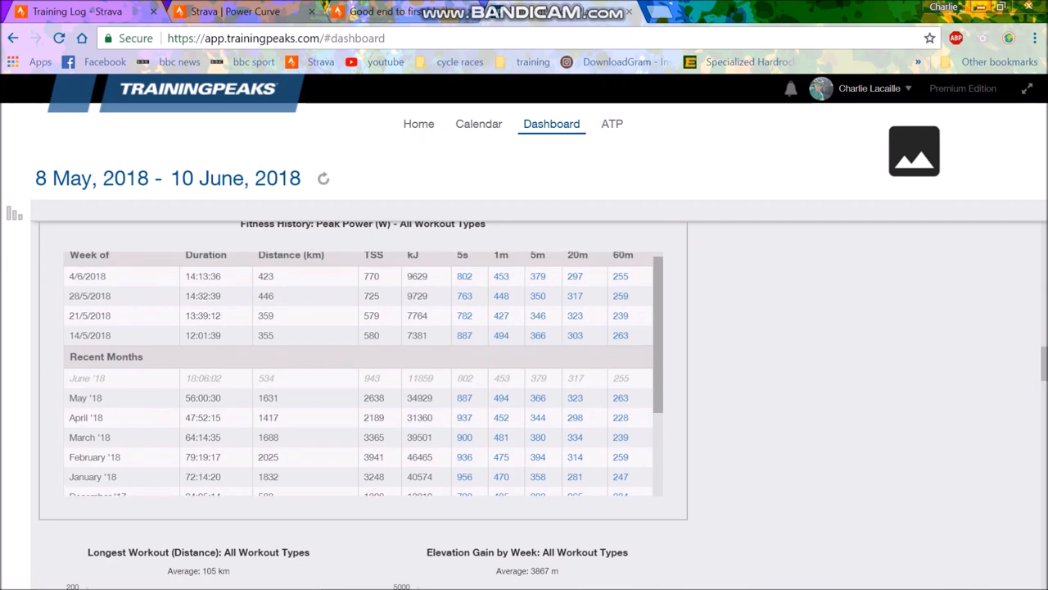
scroll("down", 3)
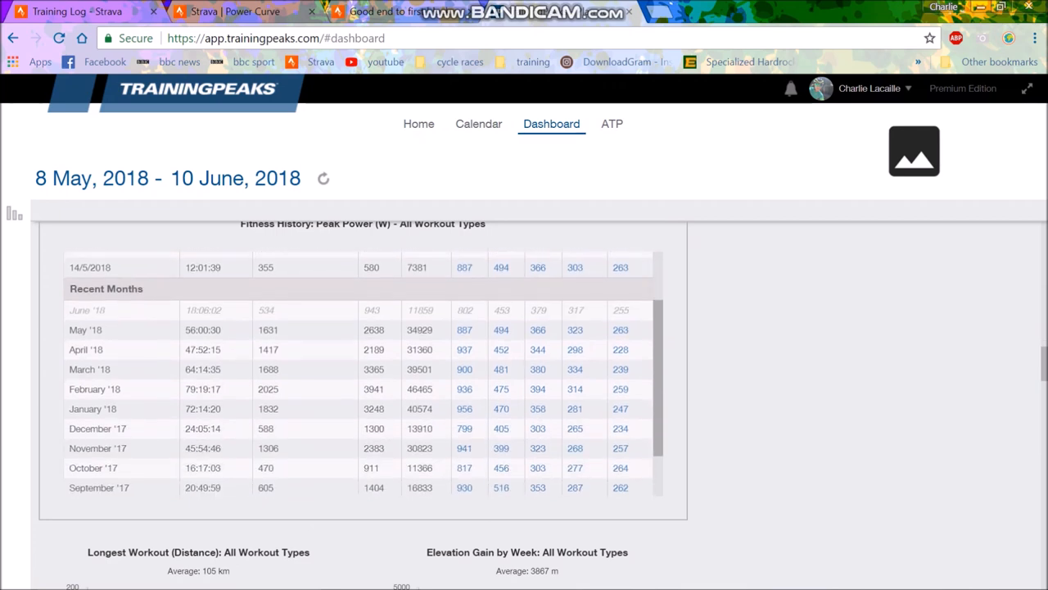
scroll("up", 3)
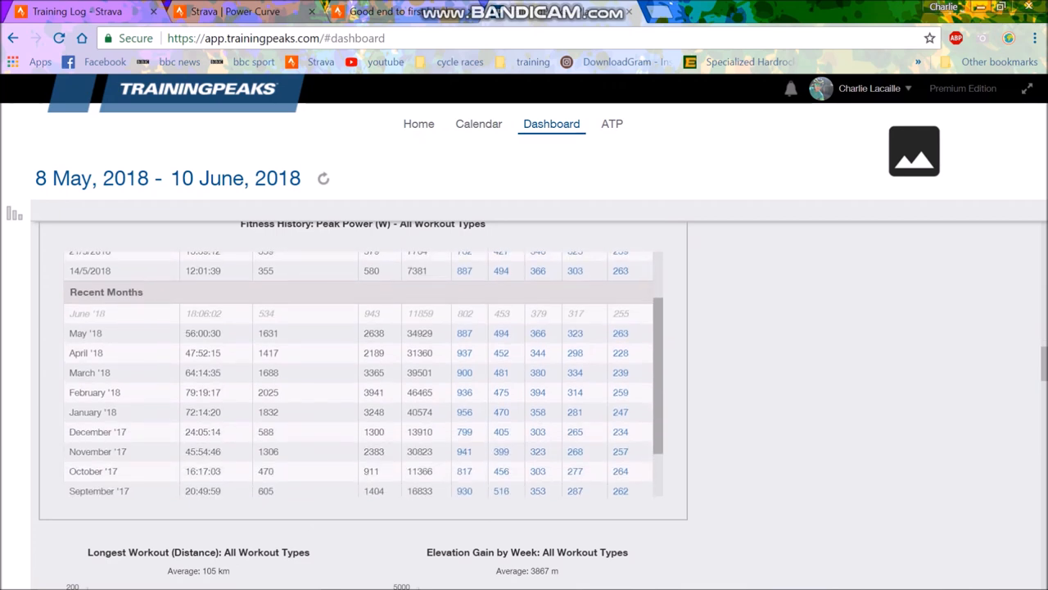
scroll("up", 3)
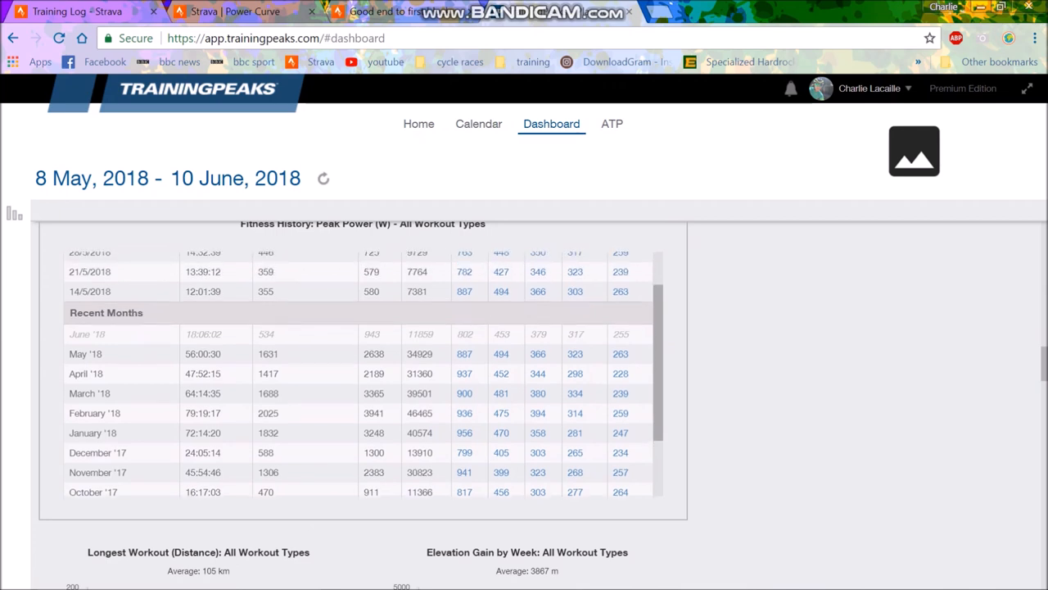
scroll("up", 3)
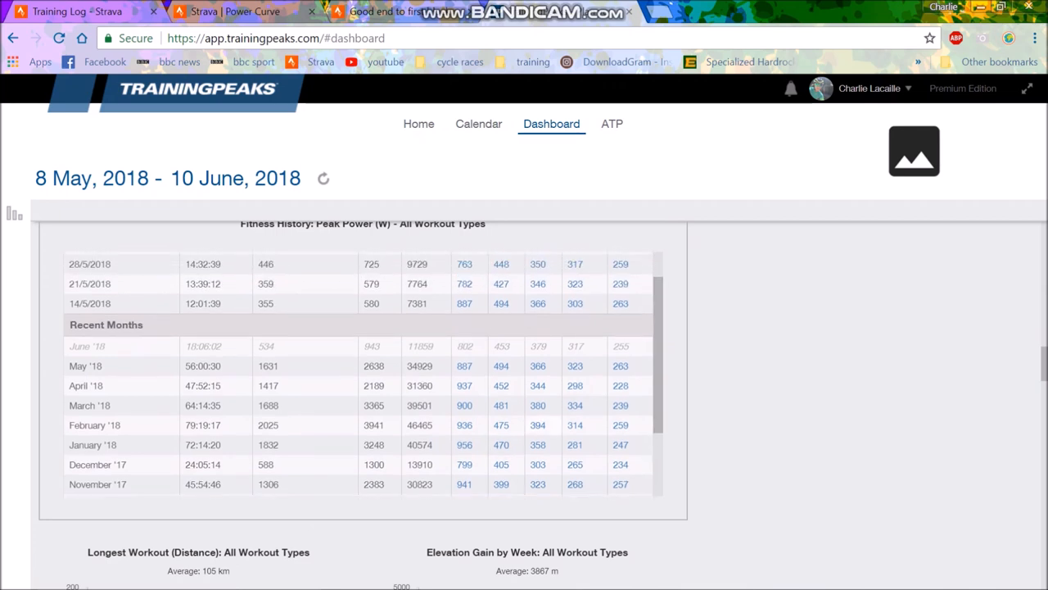
scroll("up", 3)
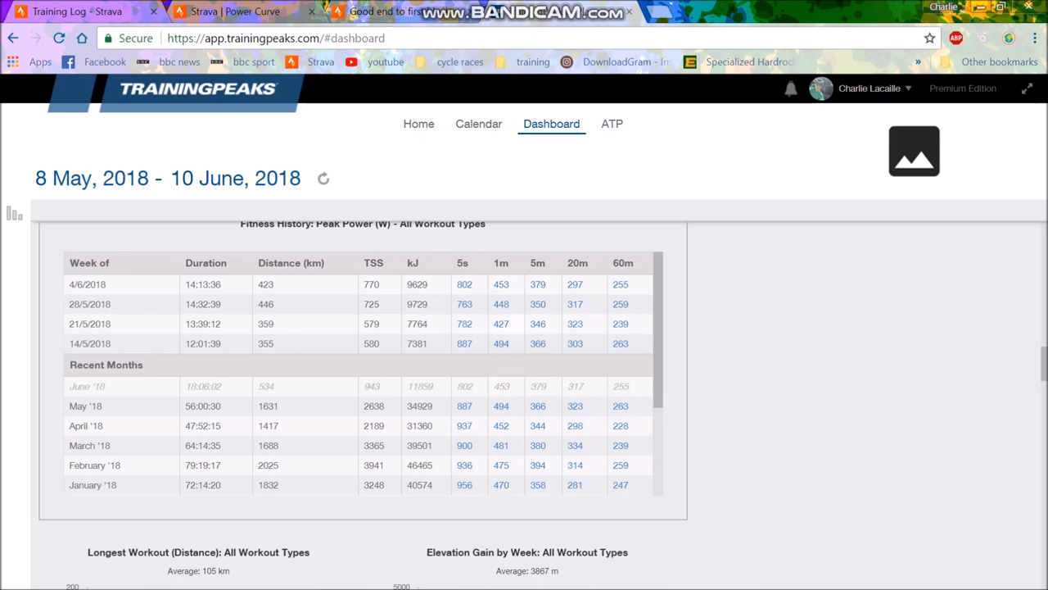
scroll("down", 3)
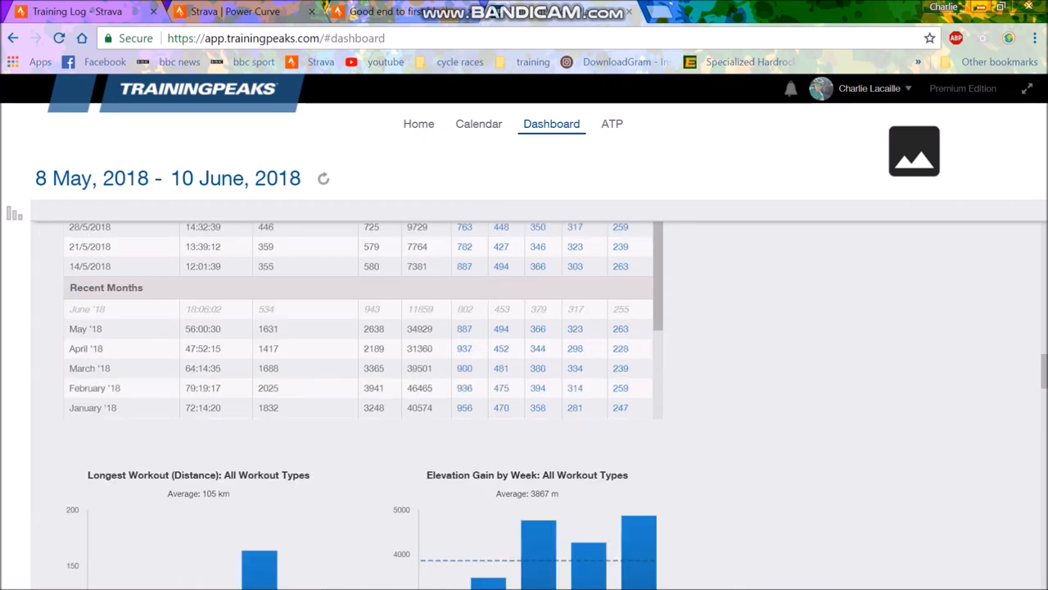